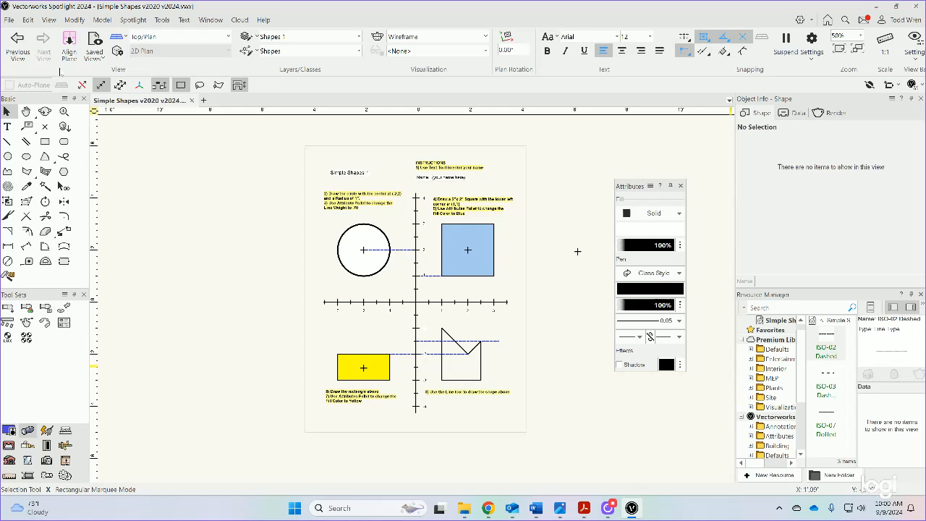
mouse_move(101, 84)
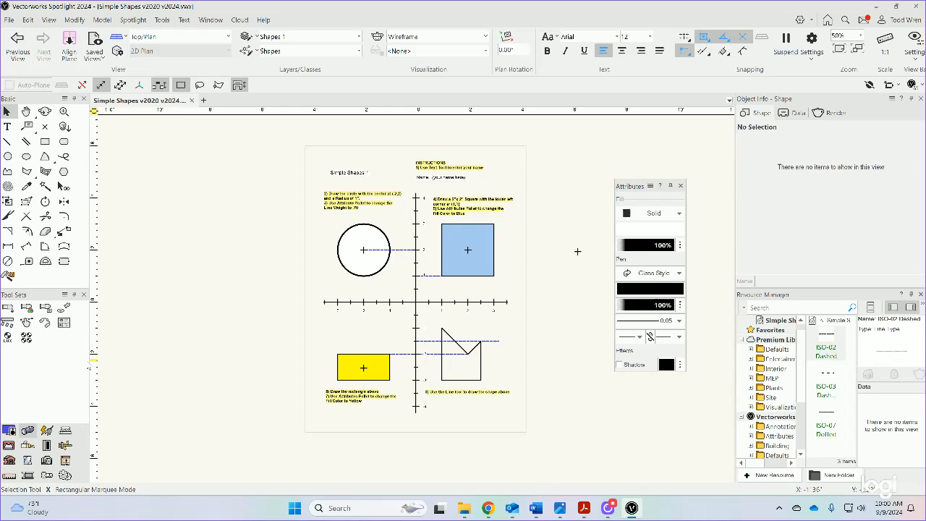
mouse_move(275, 166)
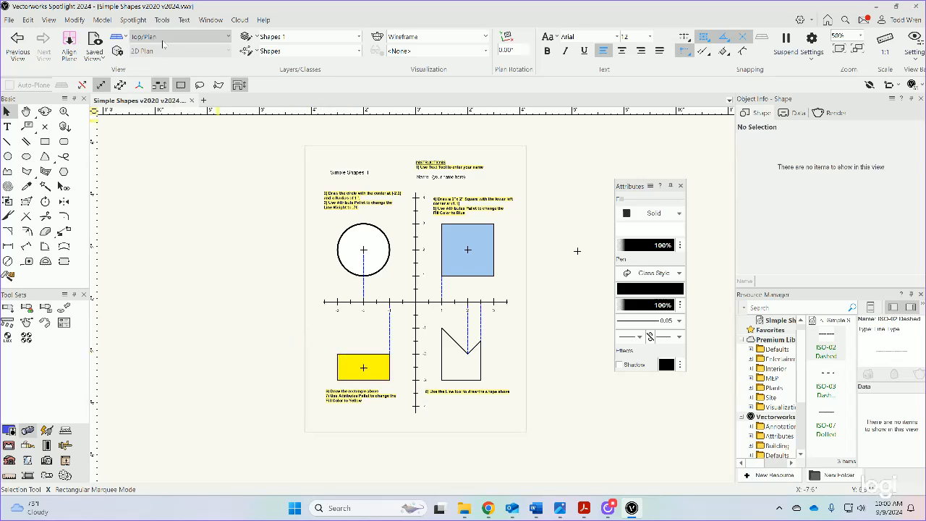
Reach the Options submenu that leads to Vectorworks Preferences.
click(163, 20)
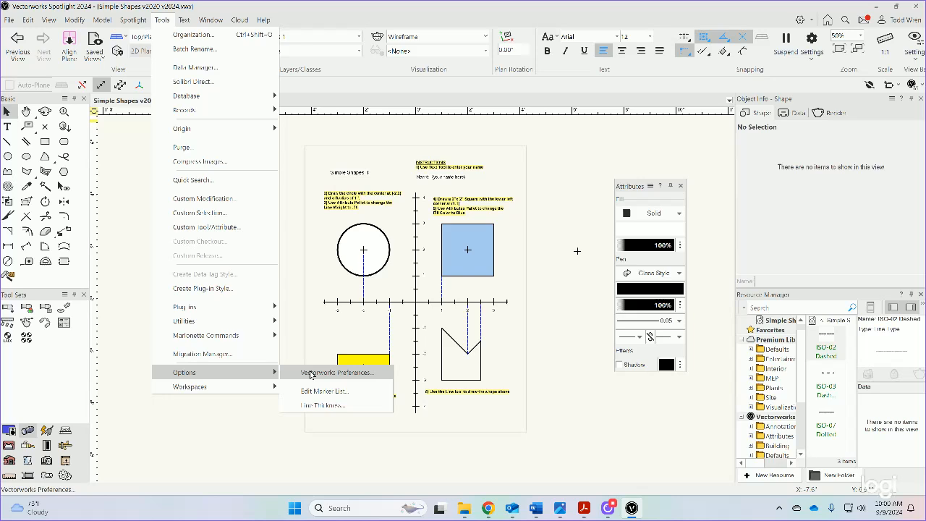
Browse the General, Edit and Display categories of Vectorworks Preferences.
click(336, 372)
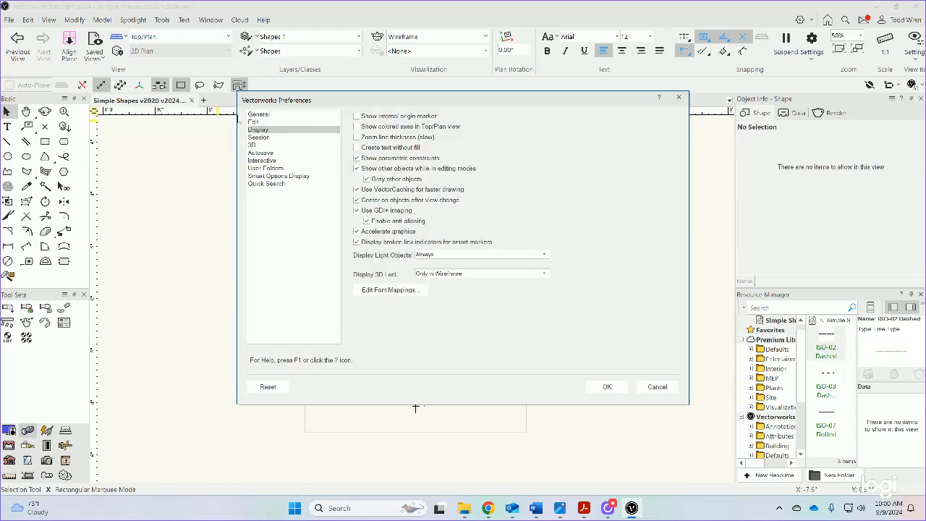
click(258, 114)
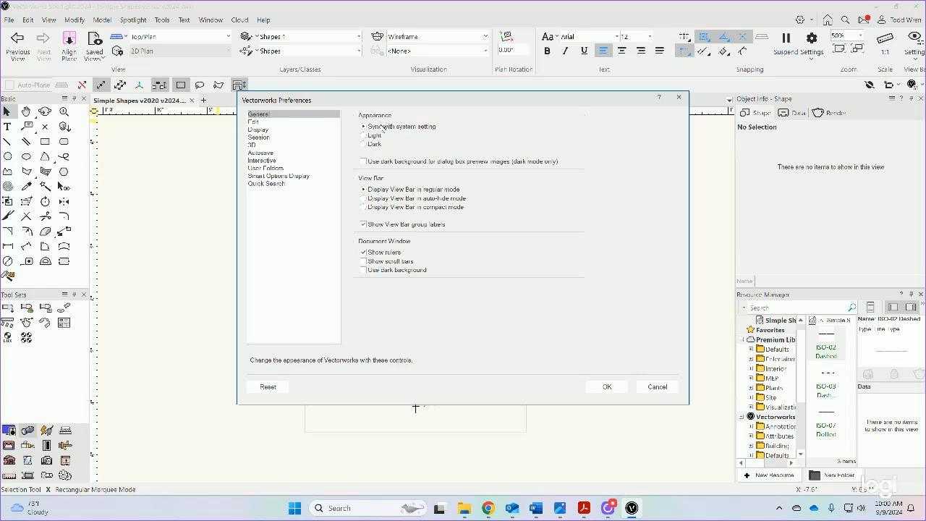
click(255, 122)
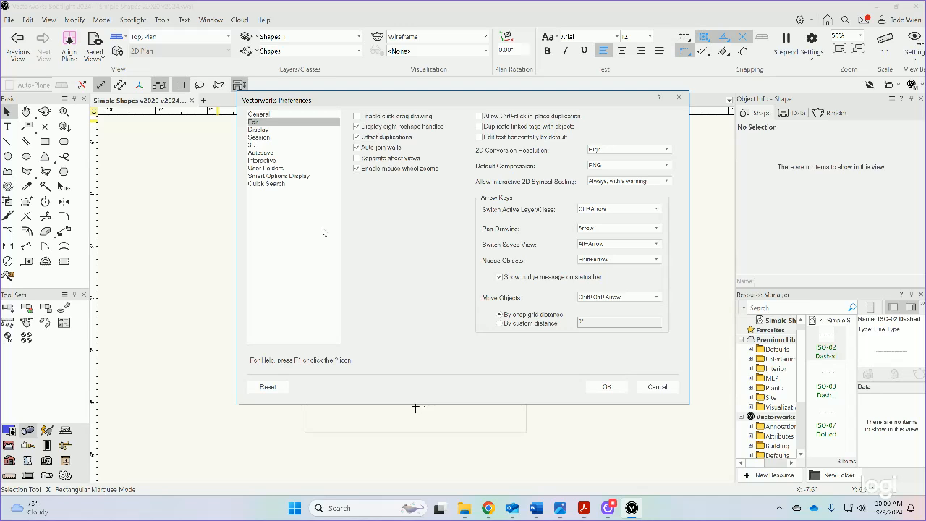
click(258, 130)
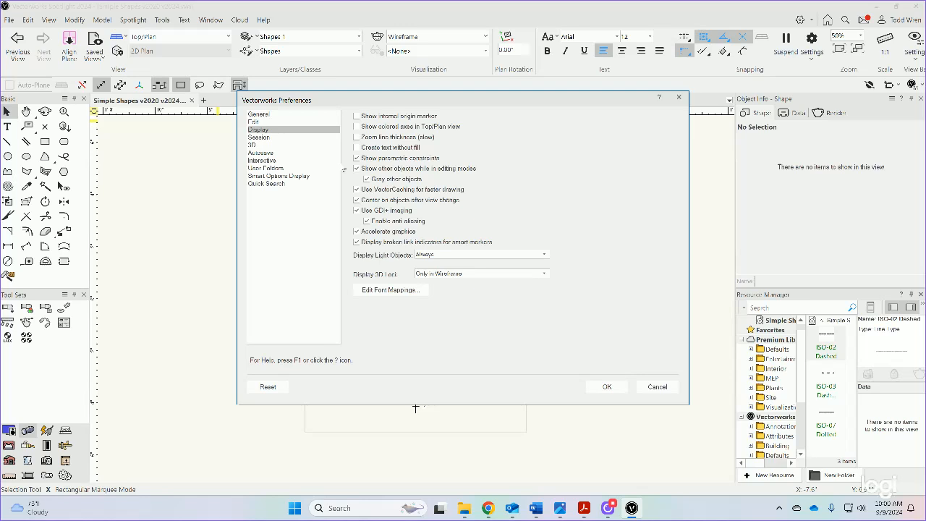
Enable Zoom line thickness and Show parametric constraints on the Display page.
click(356, 188)
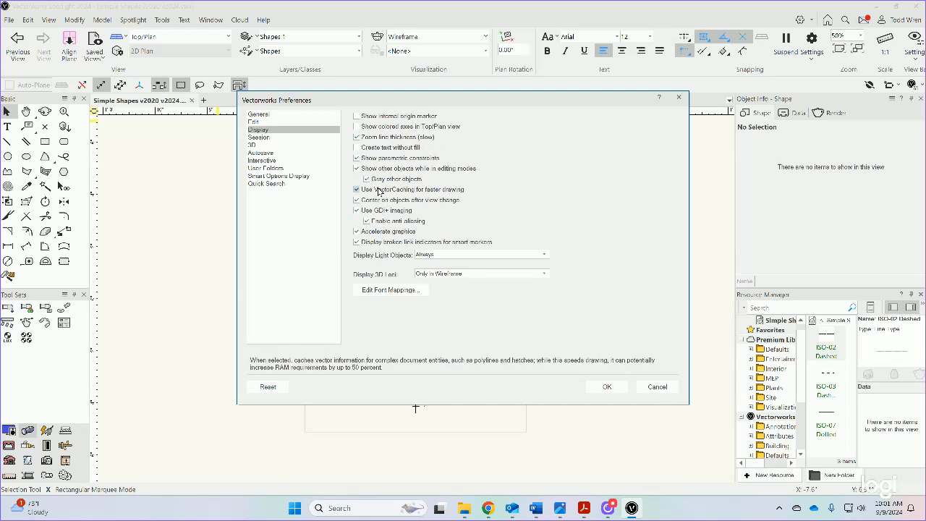
click(356, 157)
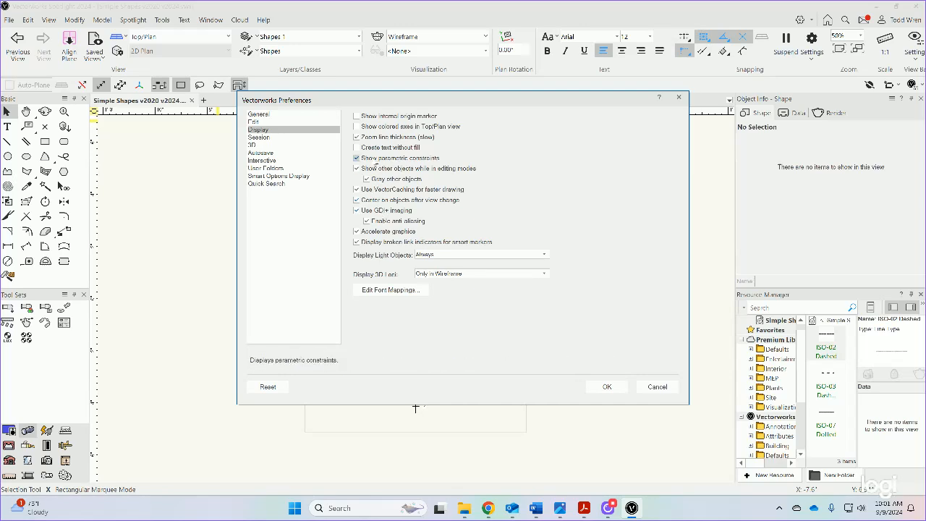
click(264, 159)
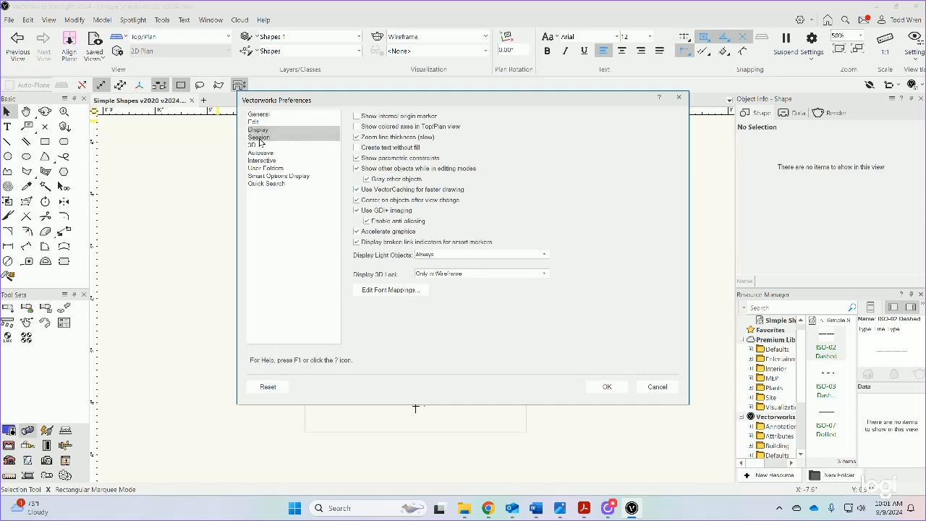
Review the Session page, then keep Enable mouse wheel zooms checked on the Edit page.
click(259, 138)
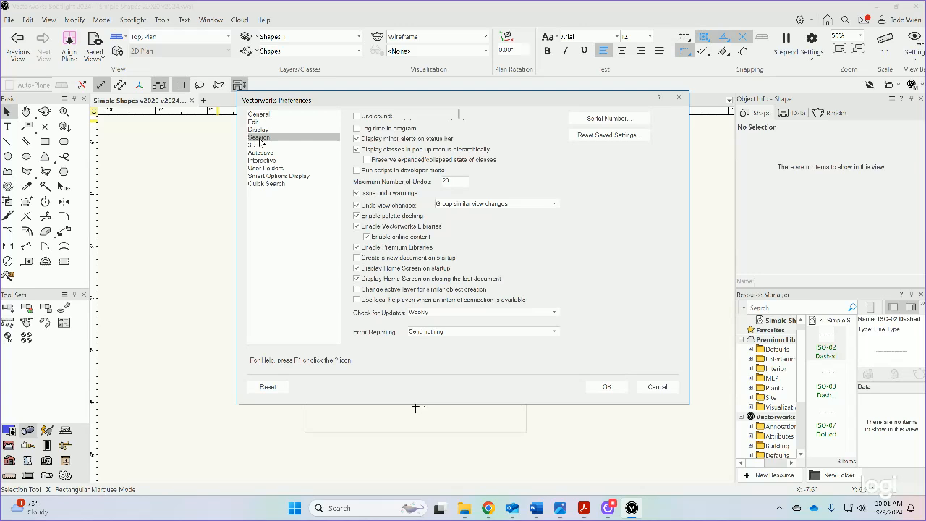
click(255, 122)
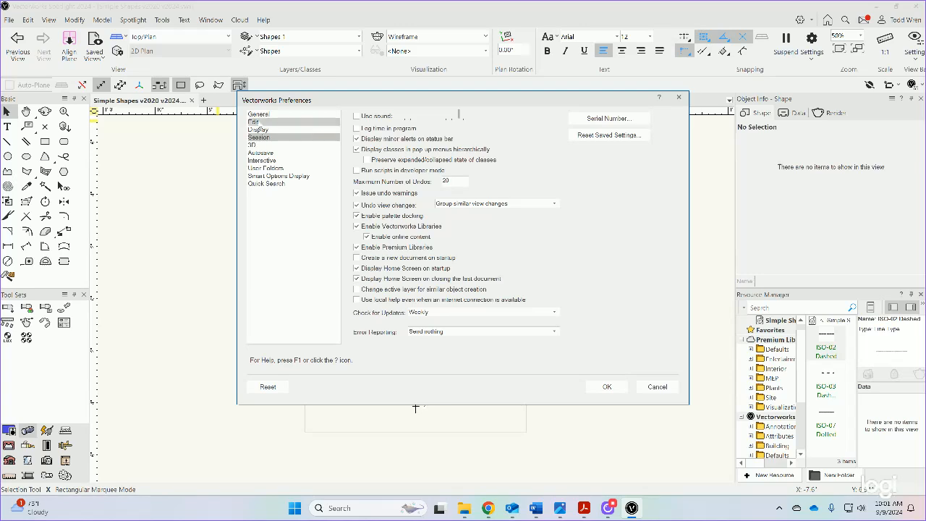
click(255, 121)
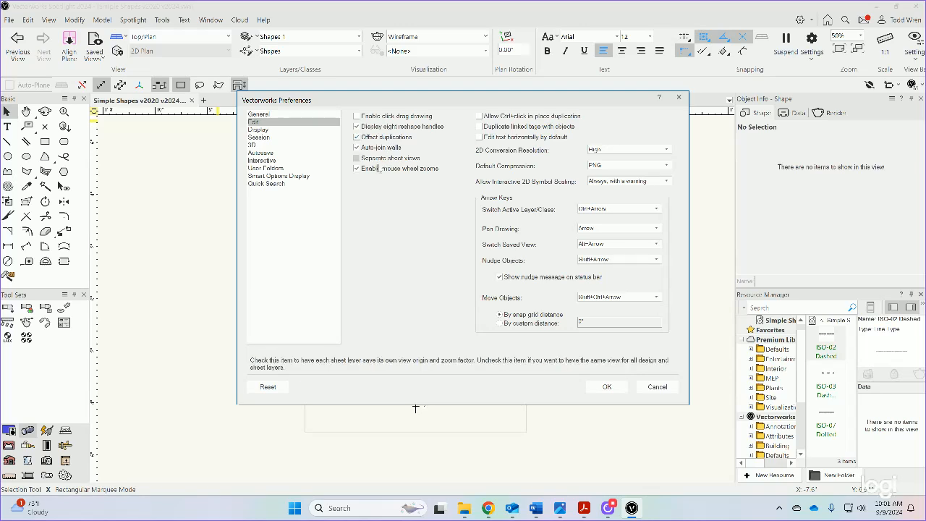
click(356, 168)
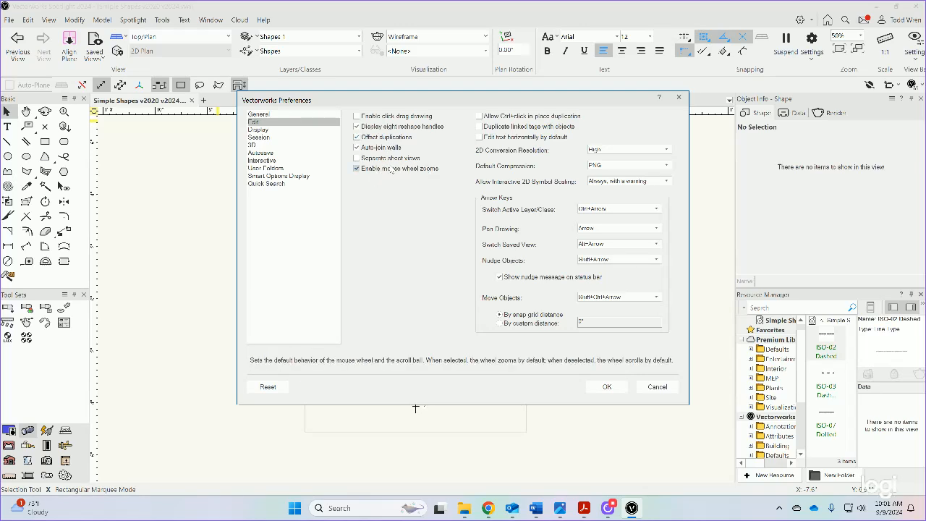
click(356, 168)
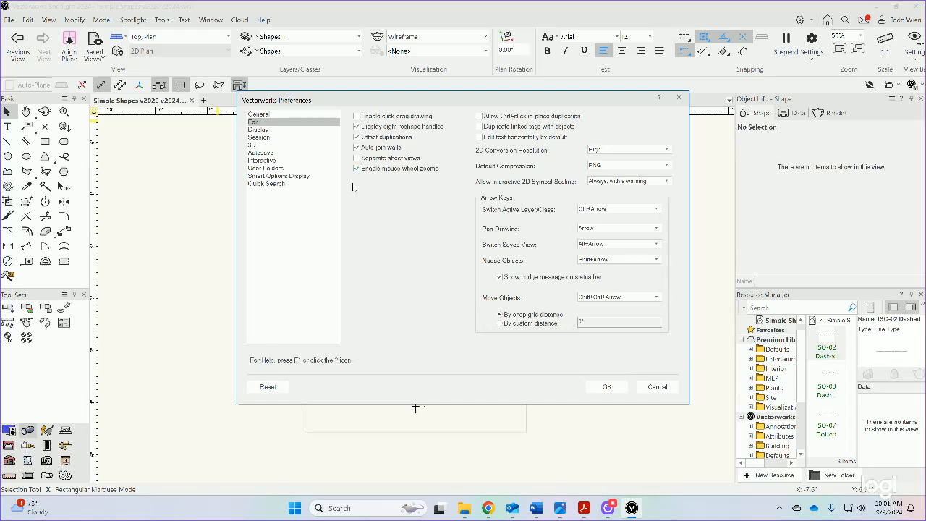
mouse_move(350, 182)
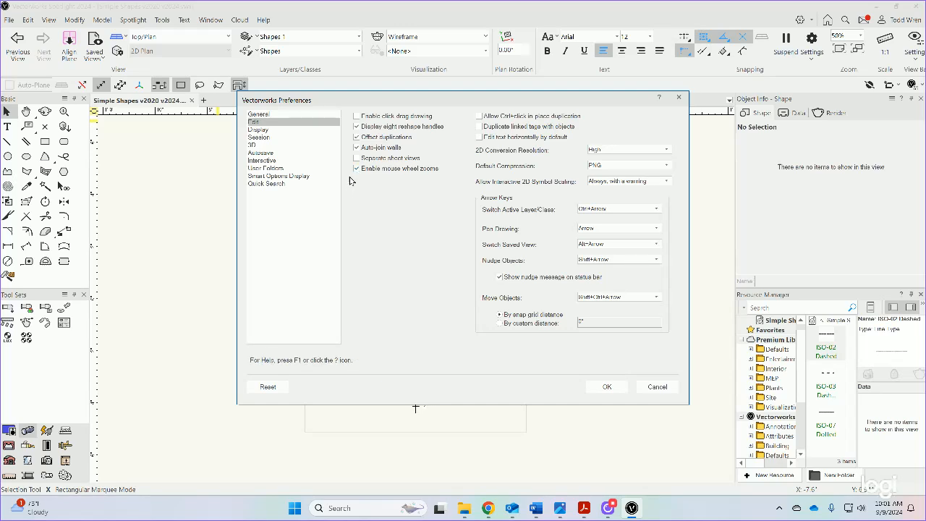
Return to the Display page showing zoomed line thickness and constraints enabled.
click(257, 131)
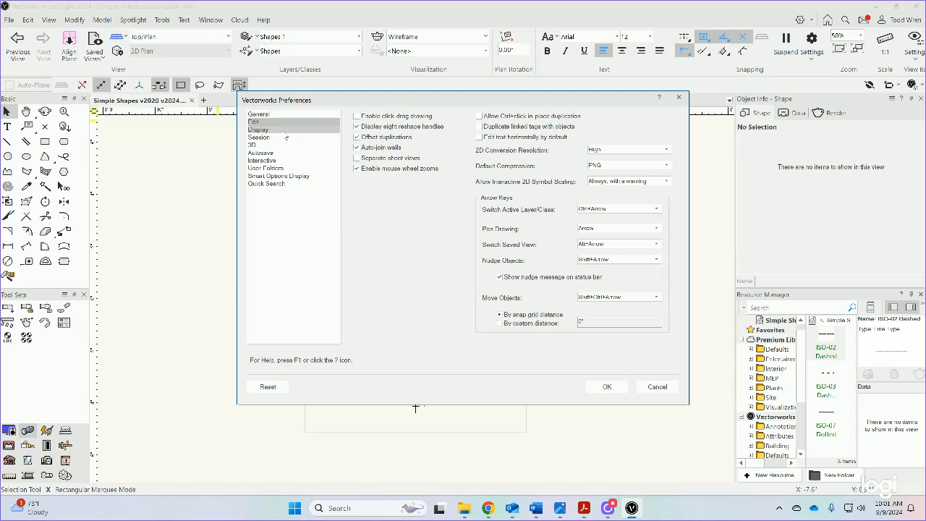
click(258, 130)
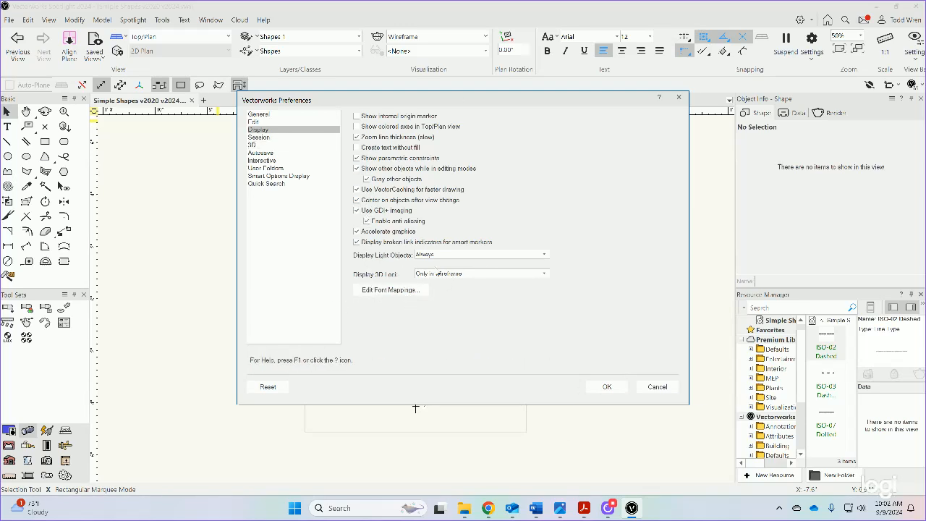
mouse_move(608, 386)
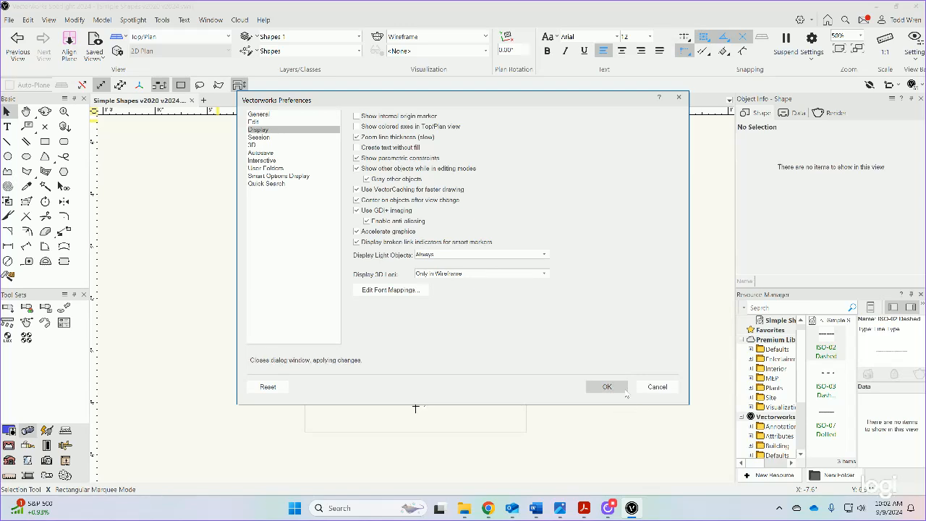